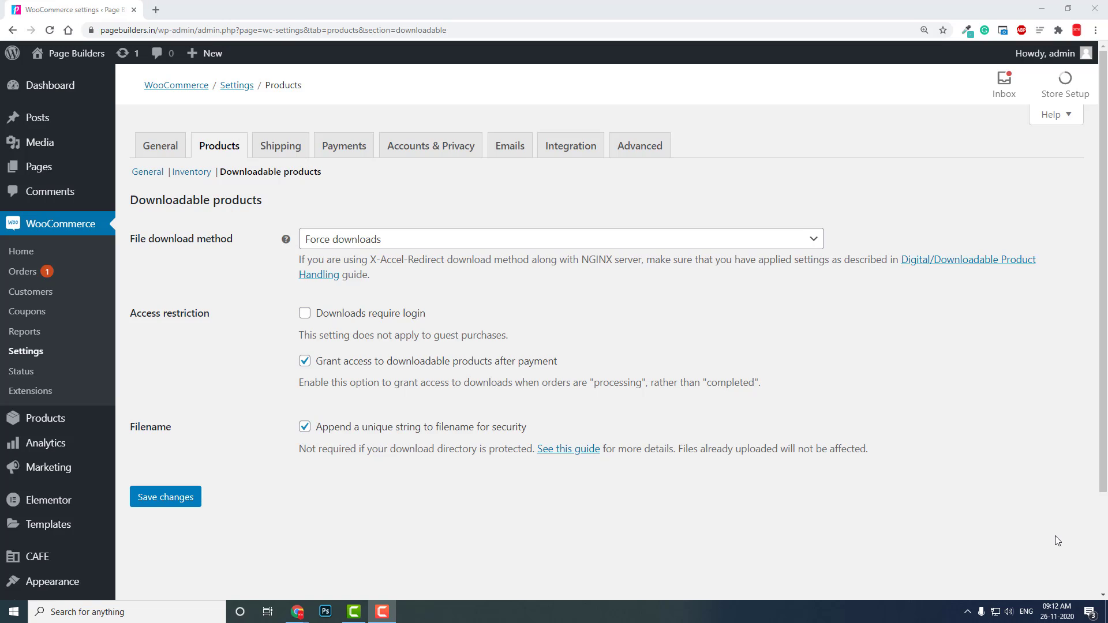
{"action": "mouse_move", "coordinate": [337, 376]}
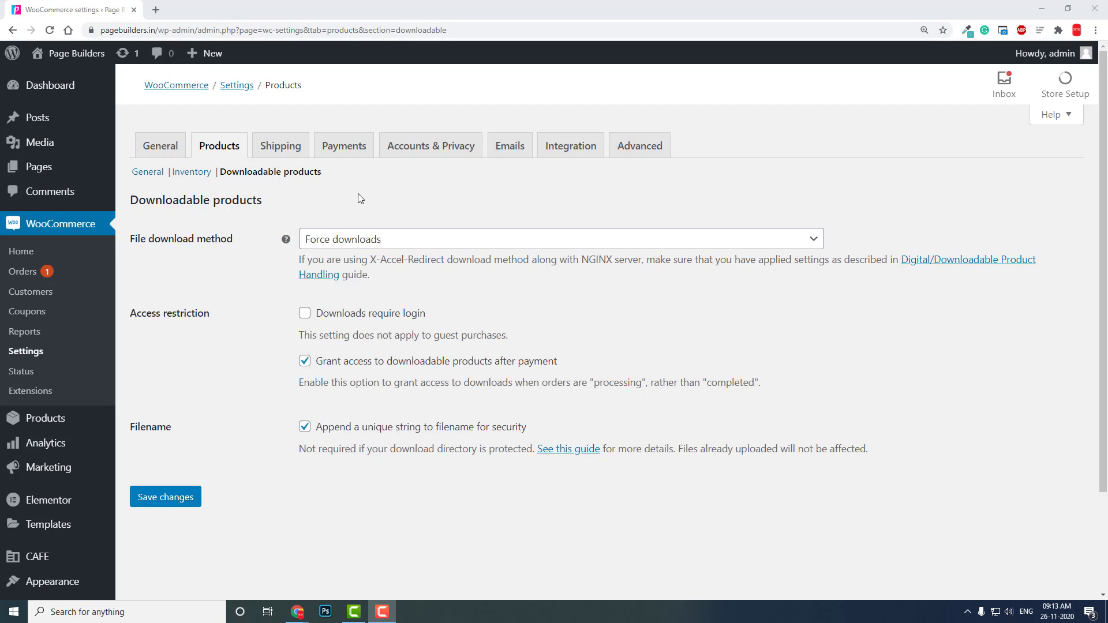
Step: Review the file download method choices and keep Force downloads selected
{"action": "left_click", "coordinate": [560, 239]}
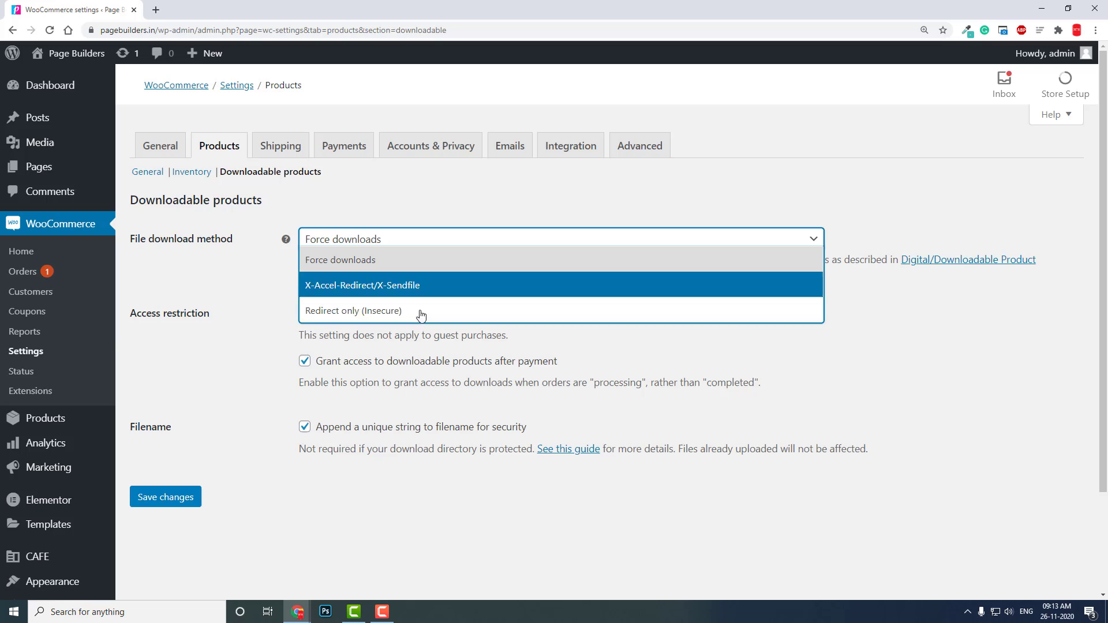
{"action": "mouse_move", "coordinate": [422, 315]}
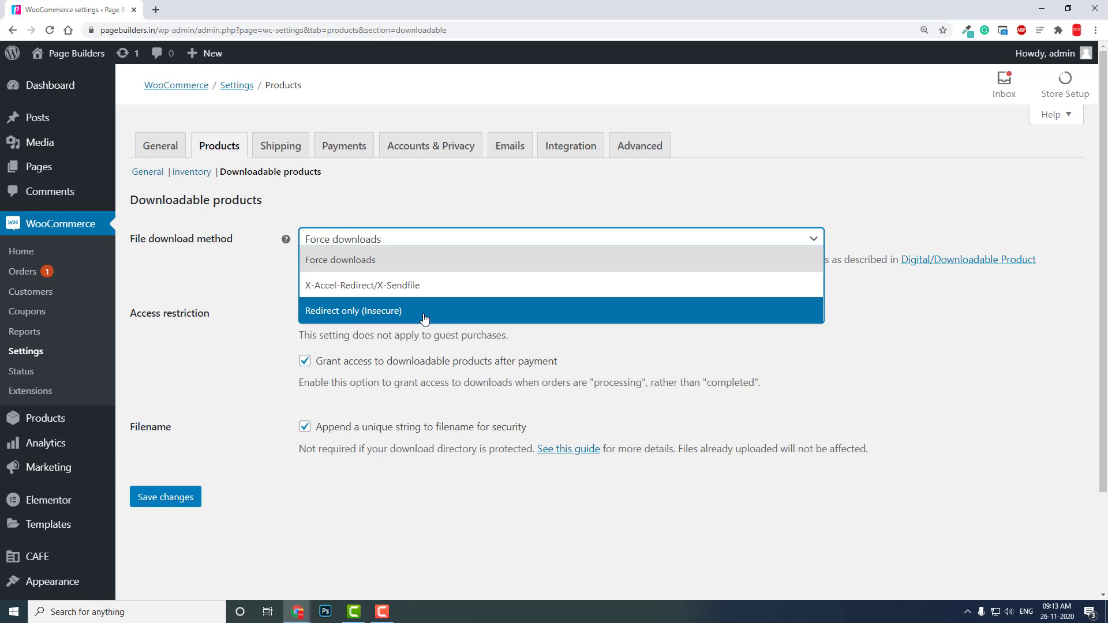
{"action": "mouse_move", "coordinate": [406, 259]}
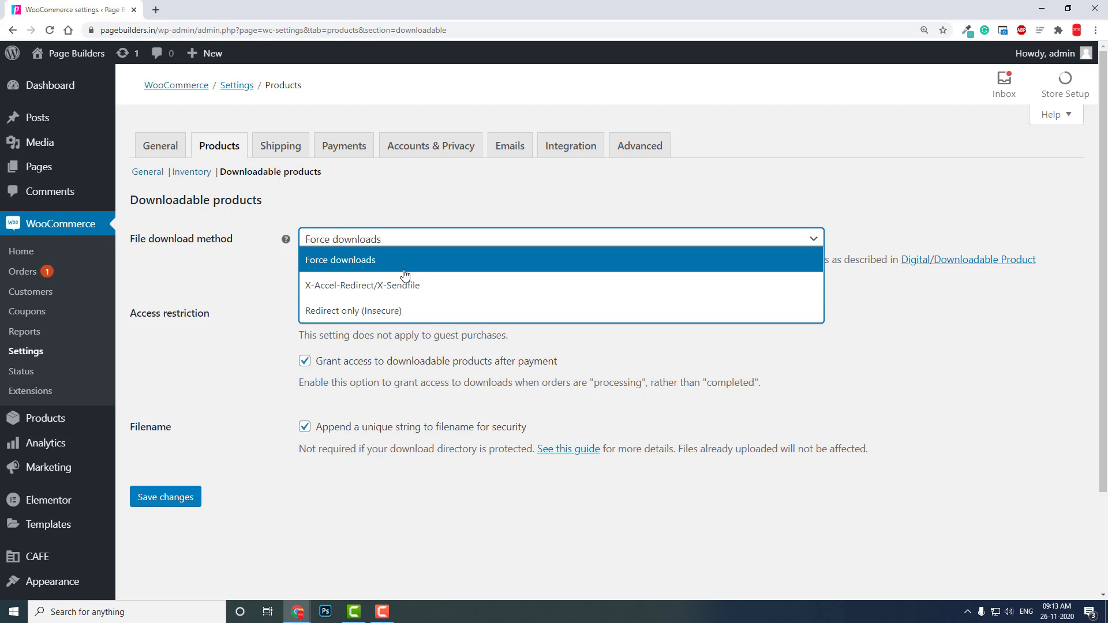
{"action": "mouse_move", "coordinate": [362, 285]}
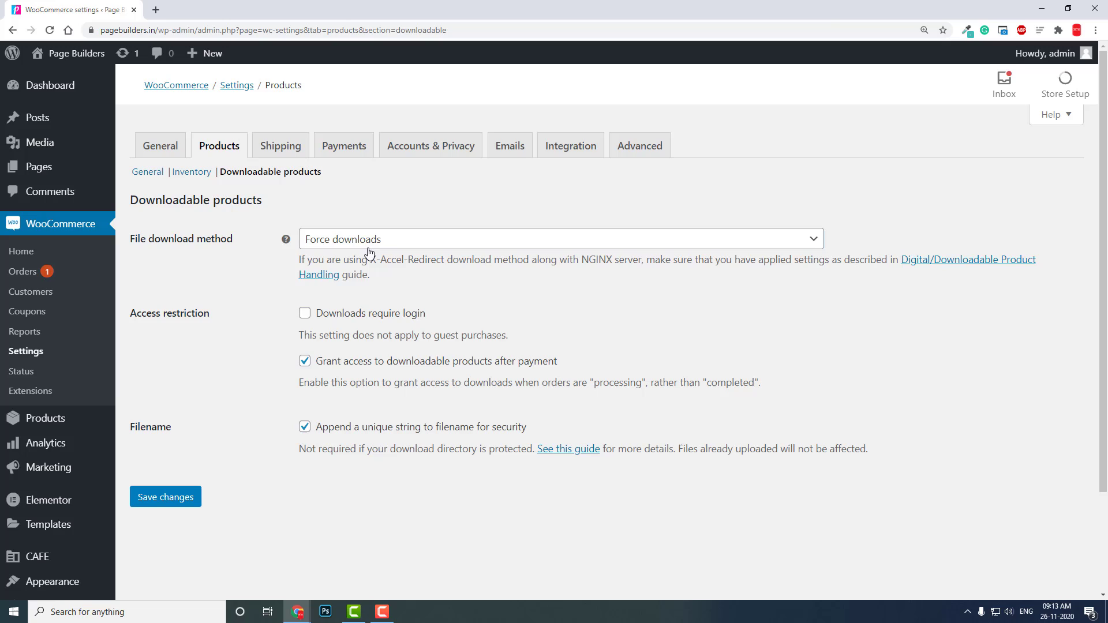
{"action": "left_click", "coordinate": [559, 239]}
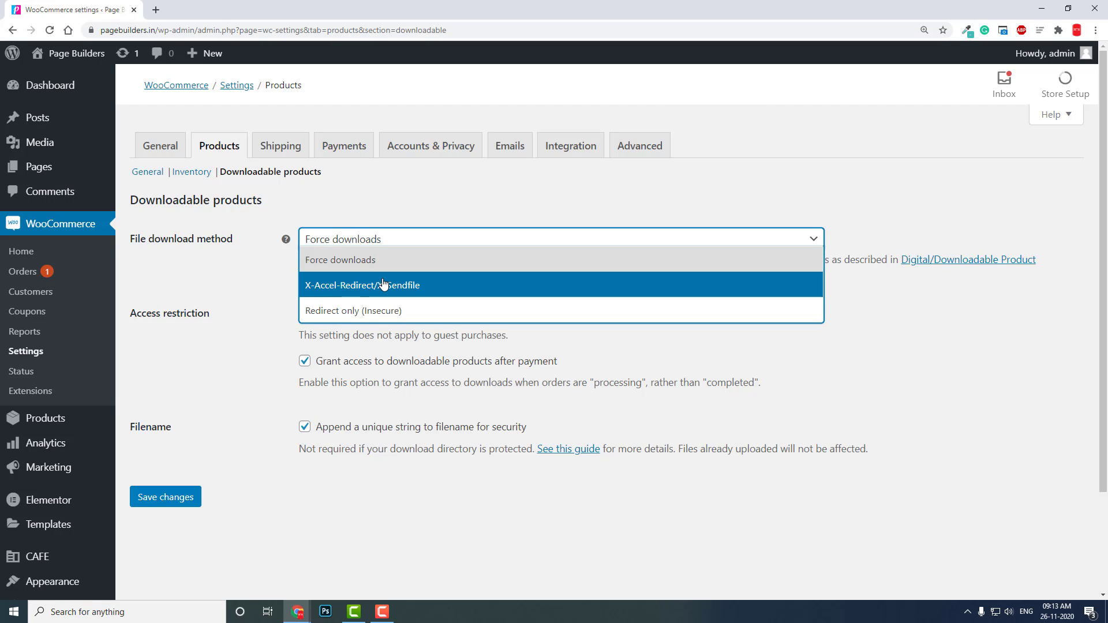
{"action": "left_click", "coordinate": [558, 239]}
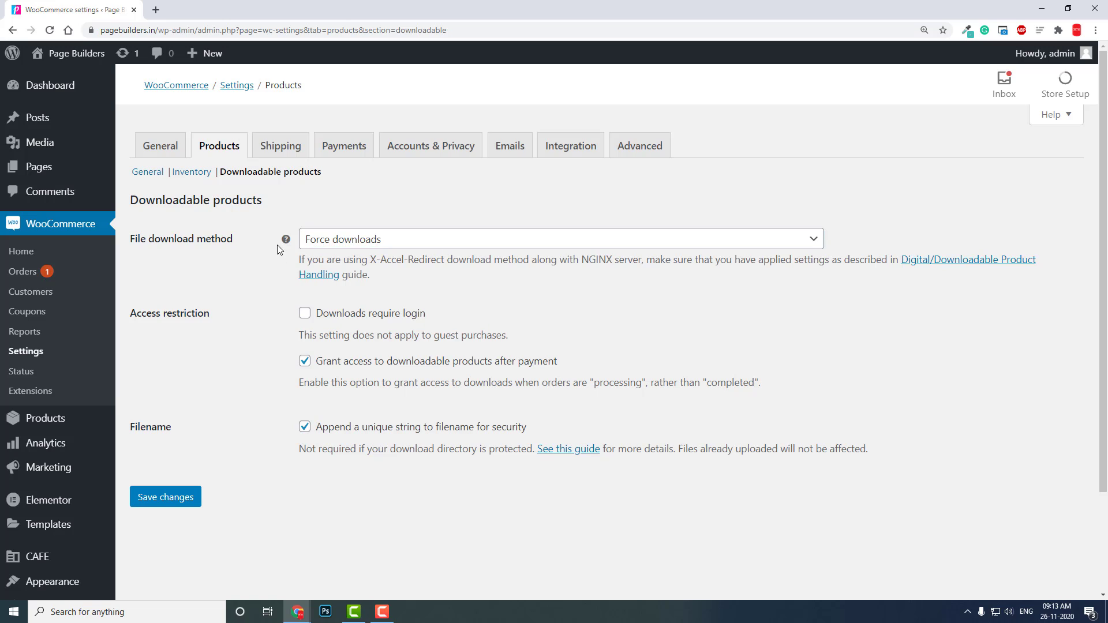
{"action": "mouse_move", "coordinate": [285, 239]}
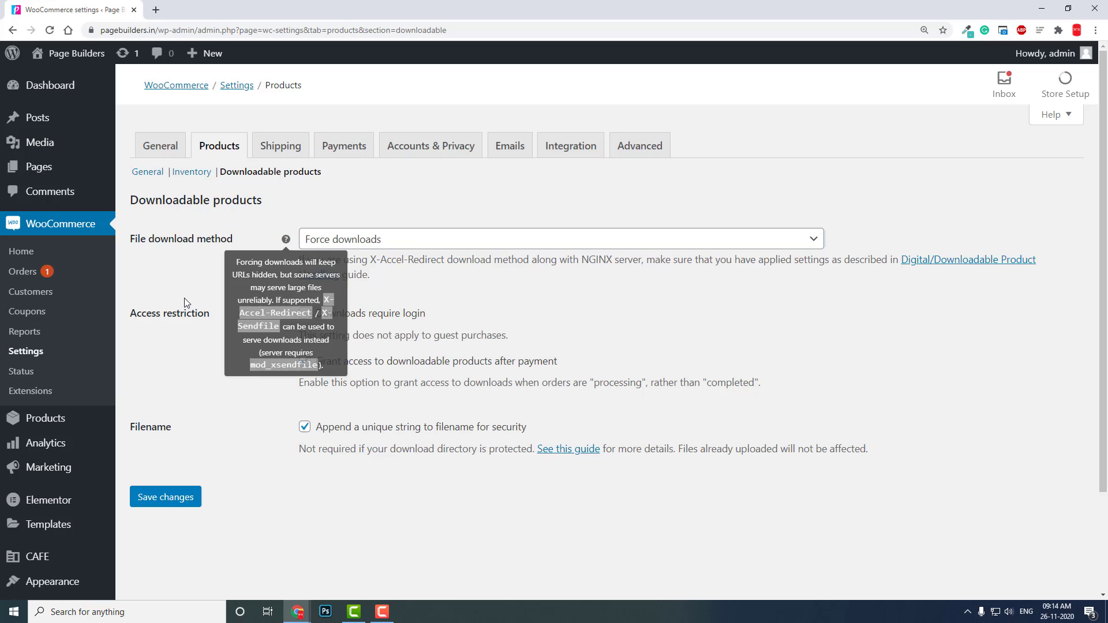
Step: Try X-Accel-Redirect/X-Sendfile as the download method, then tick 'Downloads require login'
{"action": "left_click", "coordinate": [560, 239]}
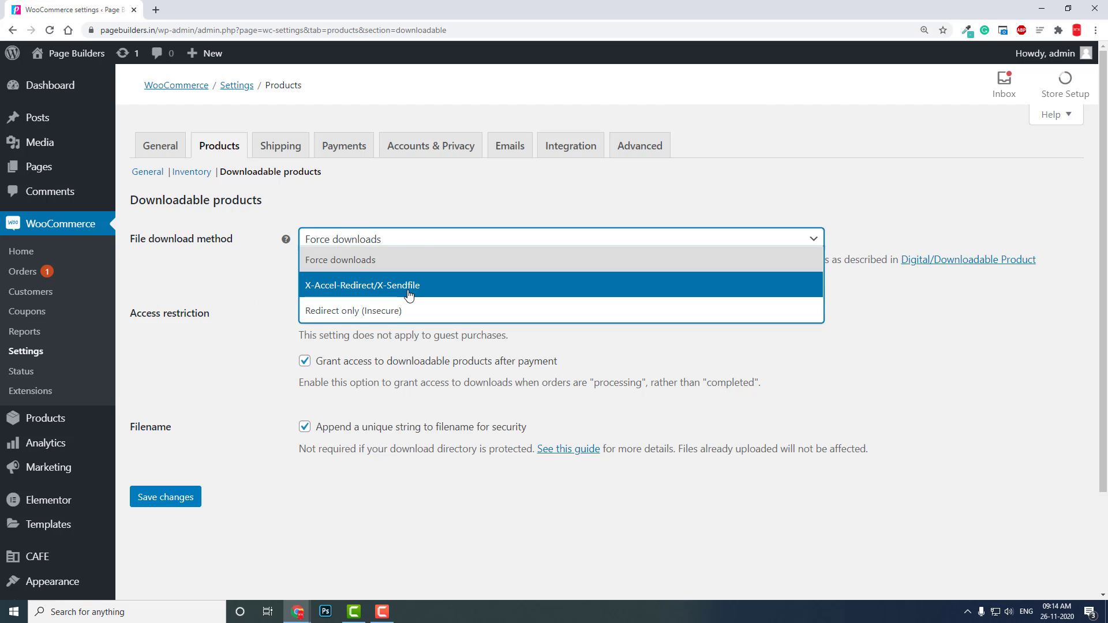
{"action": "left_click", "coordinate": [361, 285]}
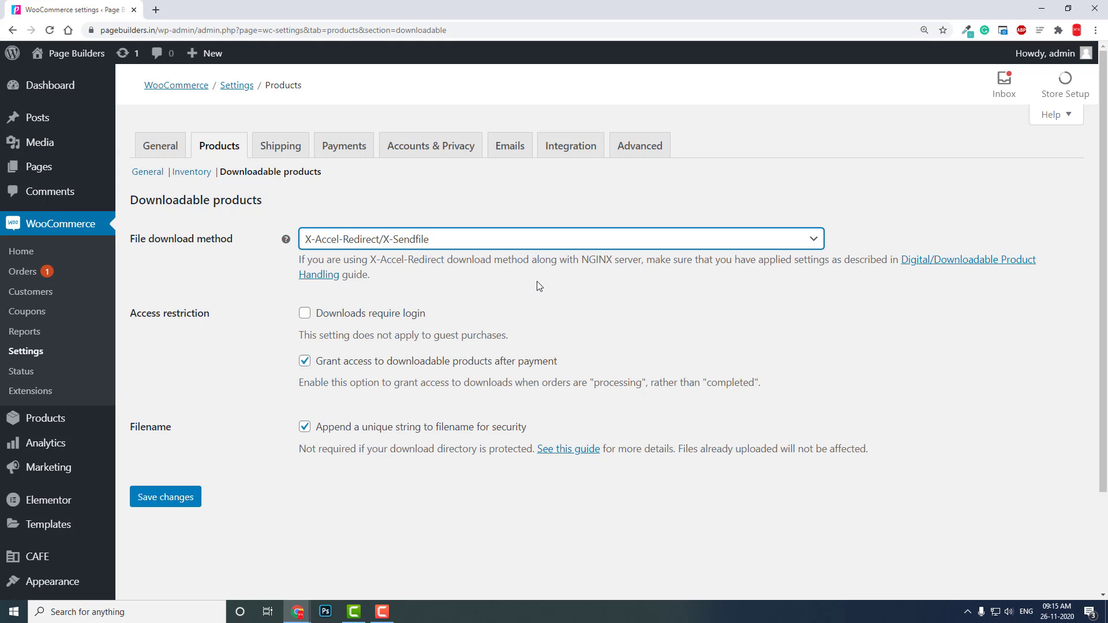
{"action": "left_click", "coordinate": [557, 238]}
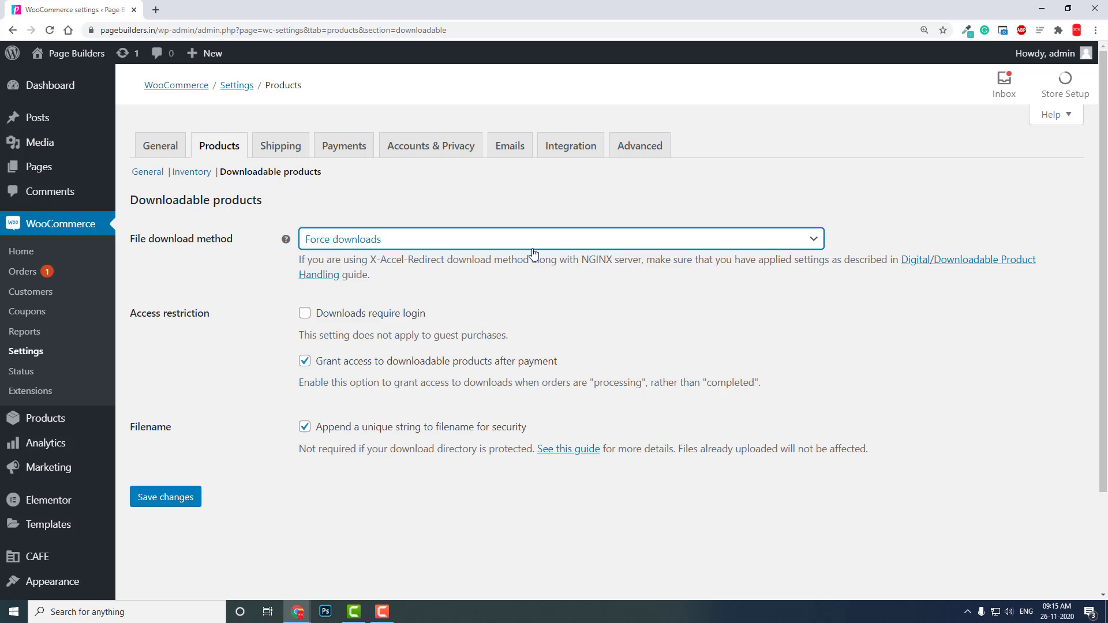
{"action": "left_click", "coordinate": [560, 239]}
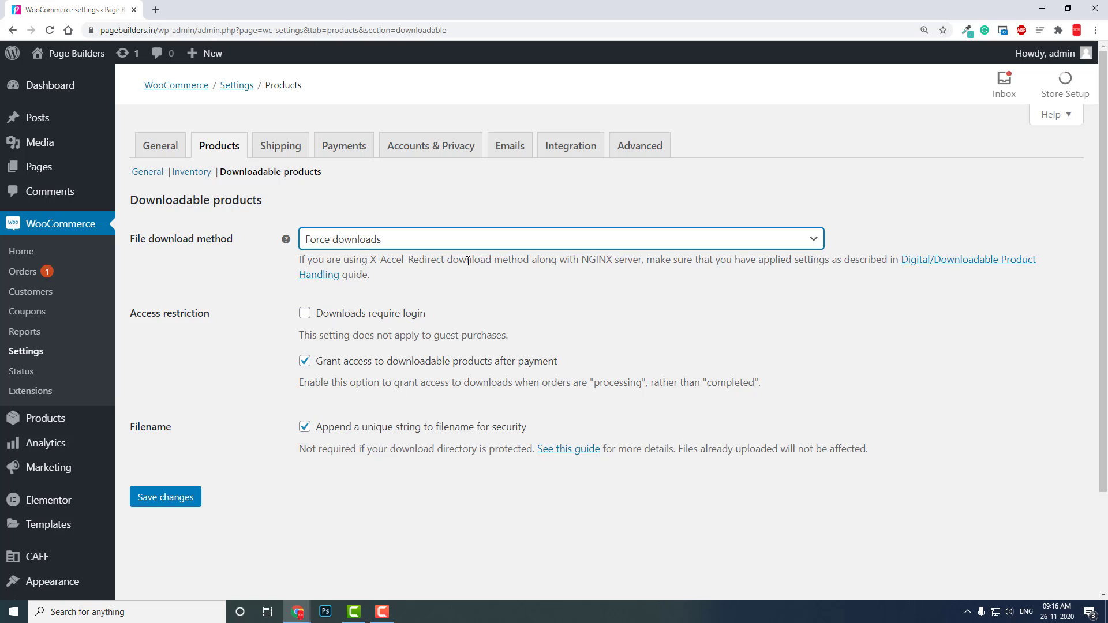
{"action": "left_click", "coordinate": [560, 238]}
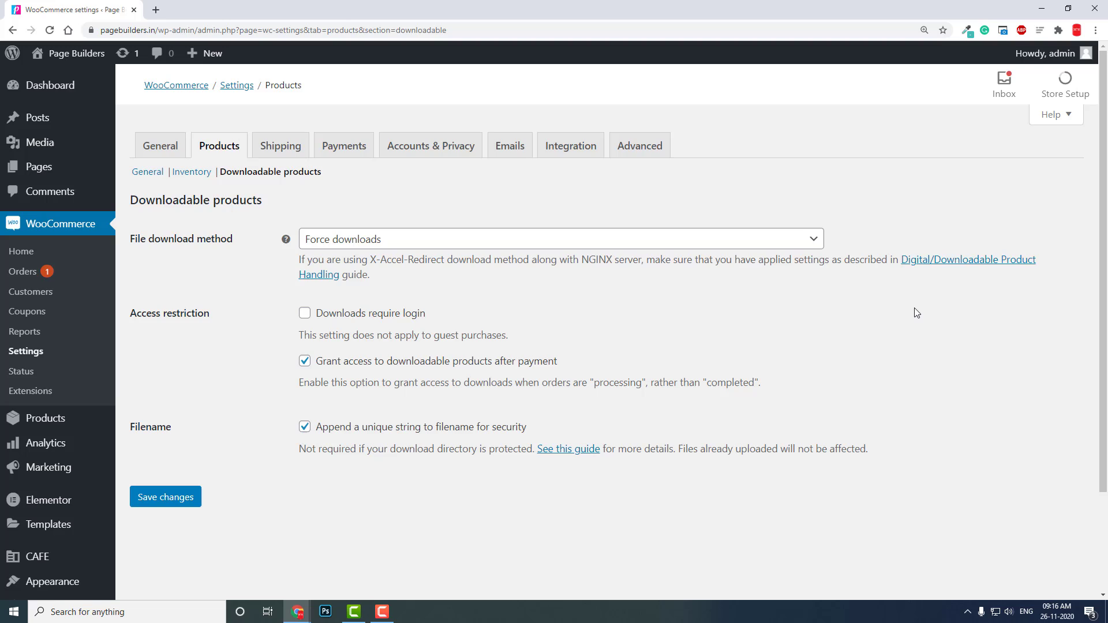
{"action": "mouse_move", "coordinate": [315, 302]}
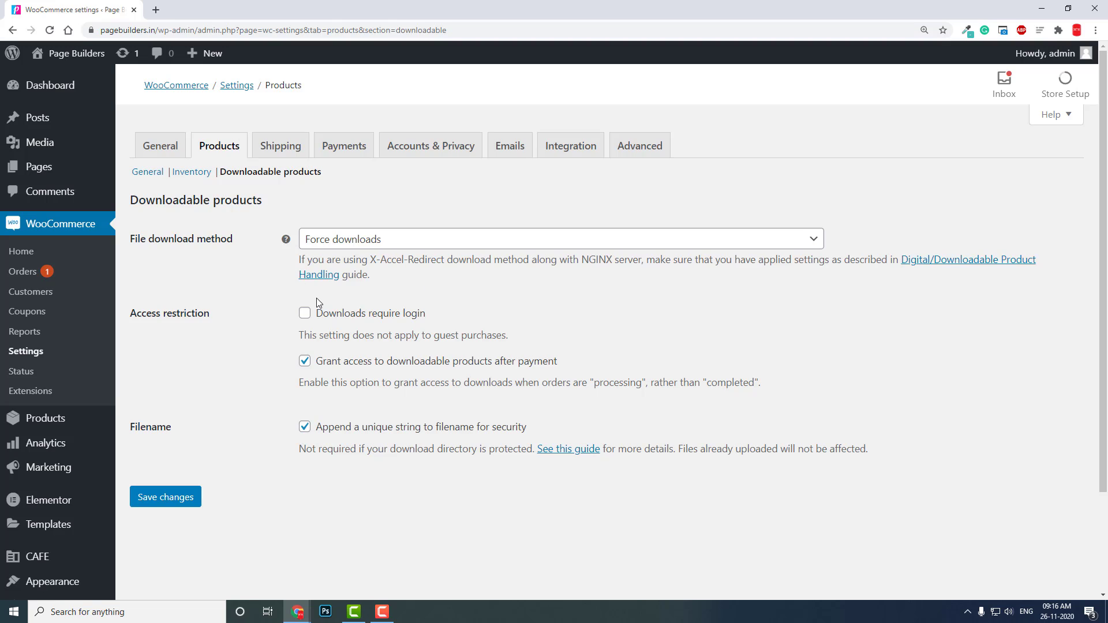
{"action": "mouse_move", "coordinate": [356, 337]}
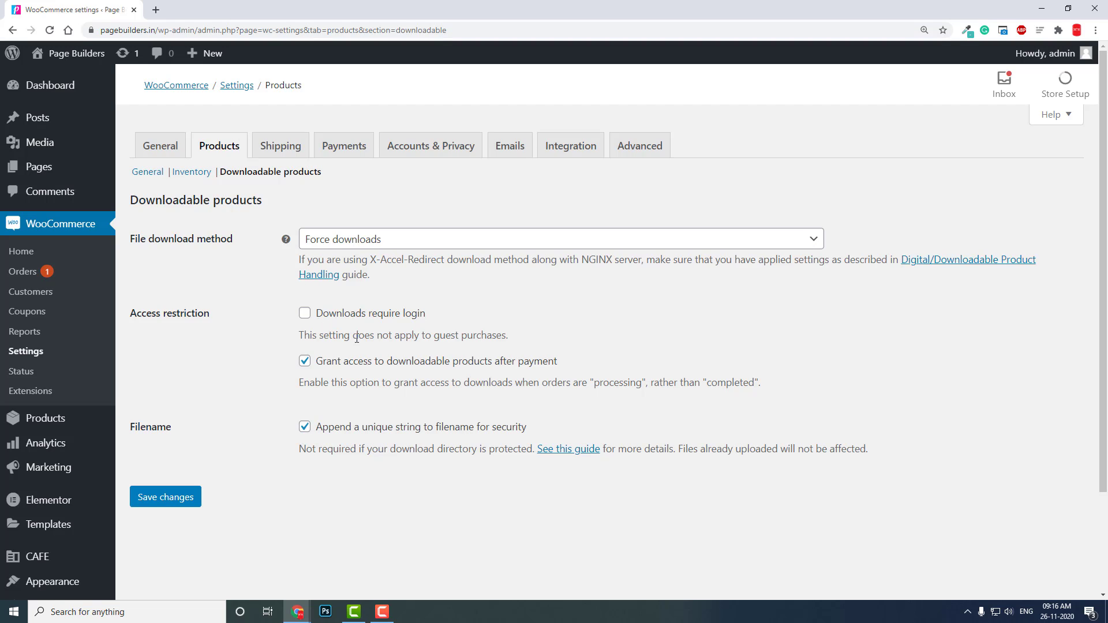
{"action": "mouse_move", "coordinate": [482, 334]}
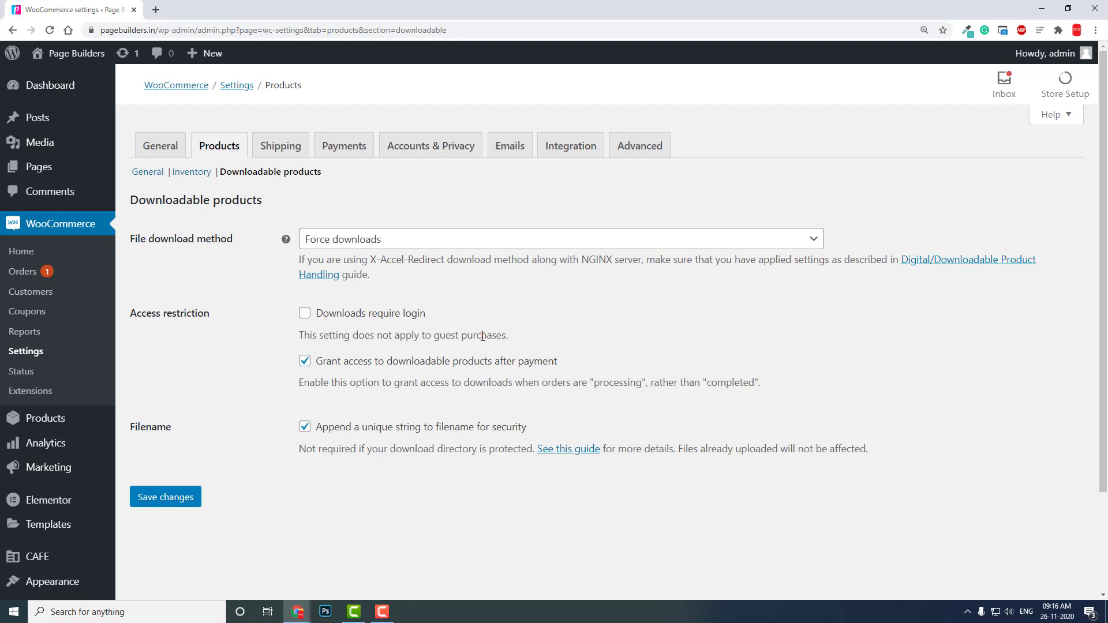
{"action": "mouse_move", "coordinate": [304, 312]}
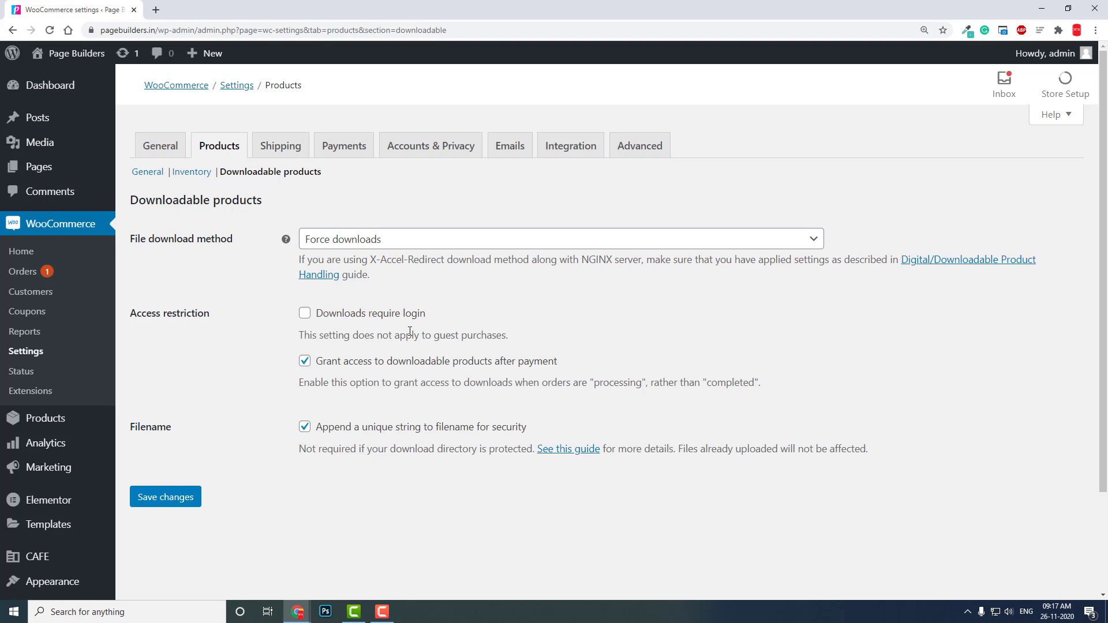
{"action": "left_click", "coordinate": [304, 312]}
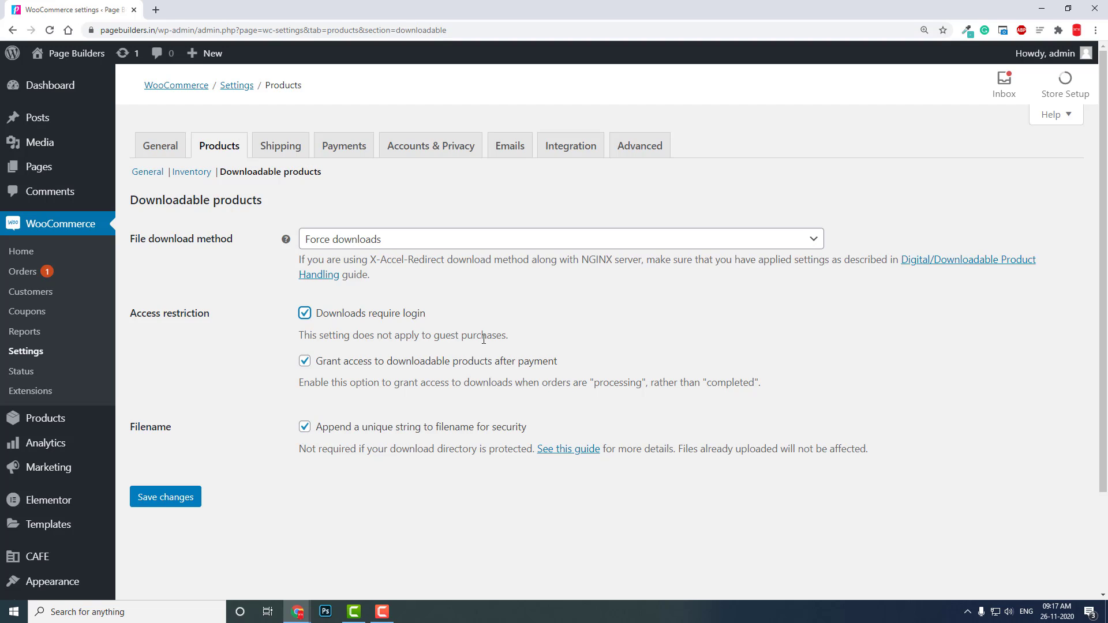
{"action": "mouse_move", "coordinate": [334, 323]}
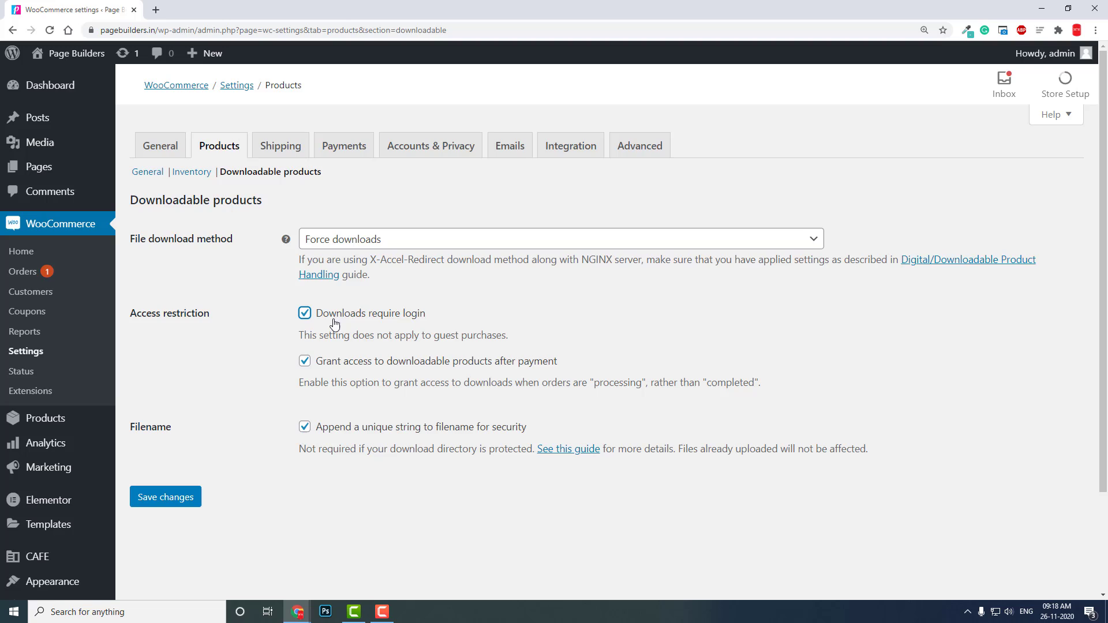
{"action": "mouse_move", "coordinate": [300, 336]}
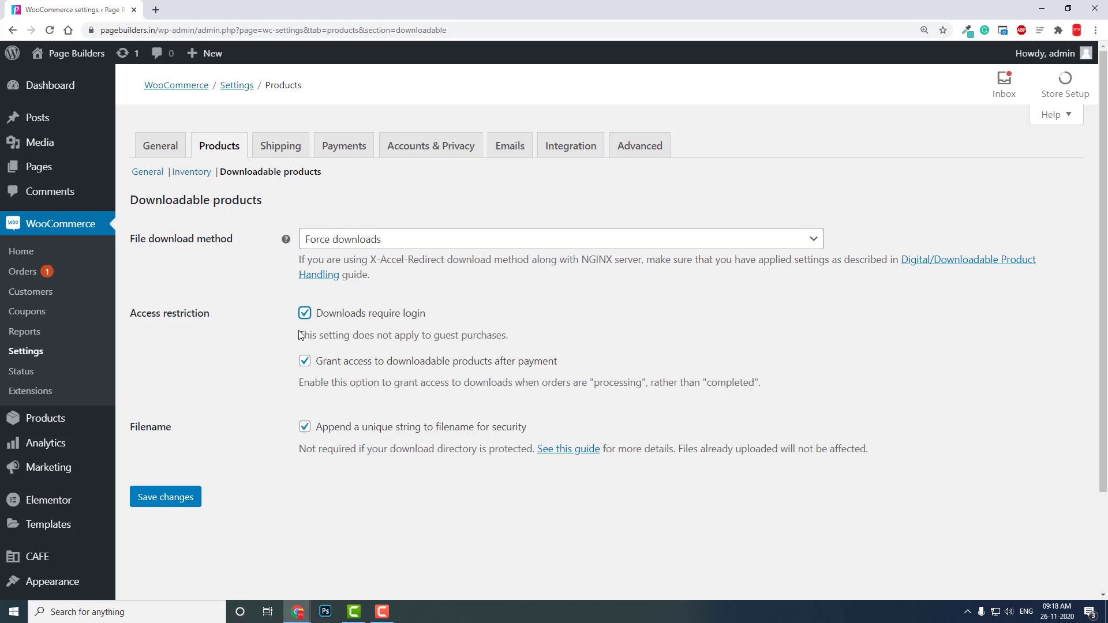
{"action": "mouse_move", "coordinate": [319, 325]}
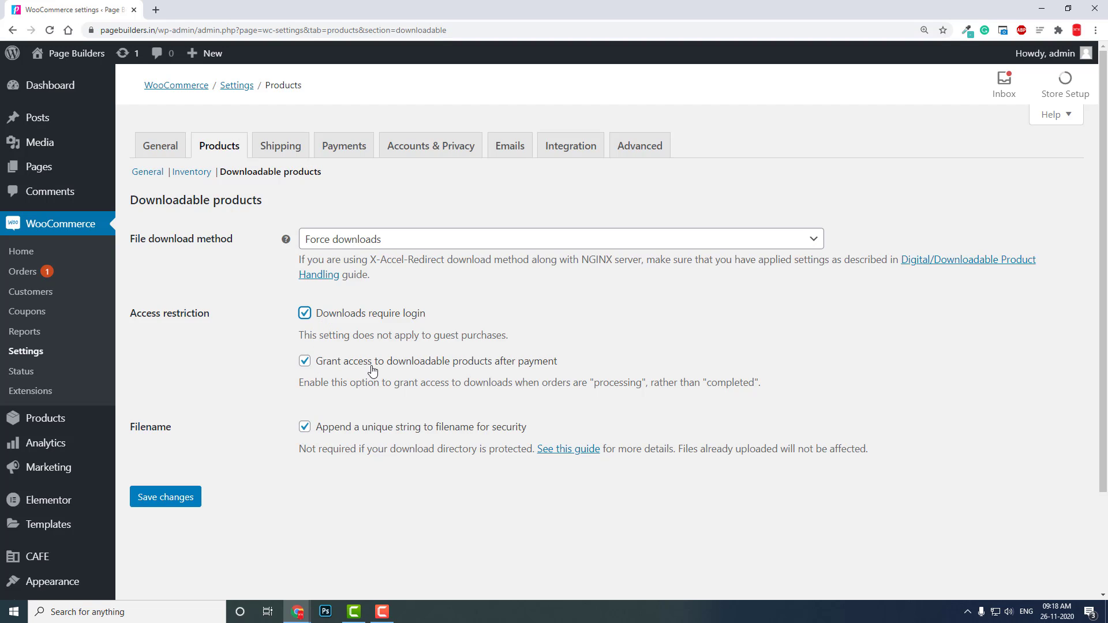
{"action": "mouse_move", "coordinate": [501, 376]}
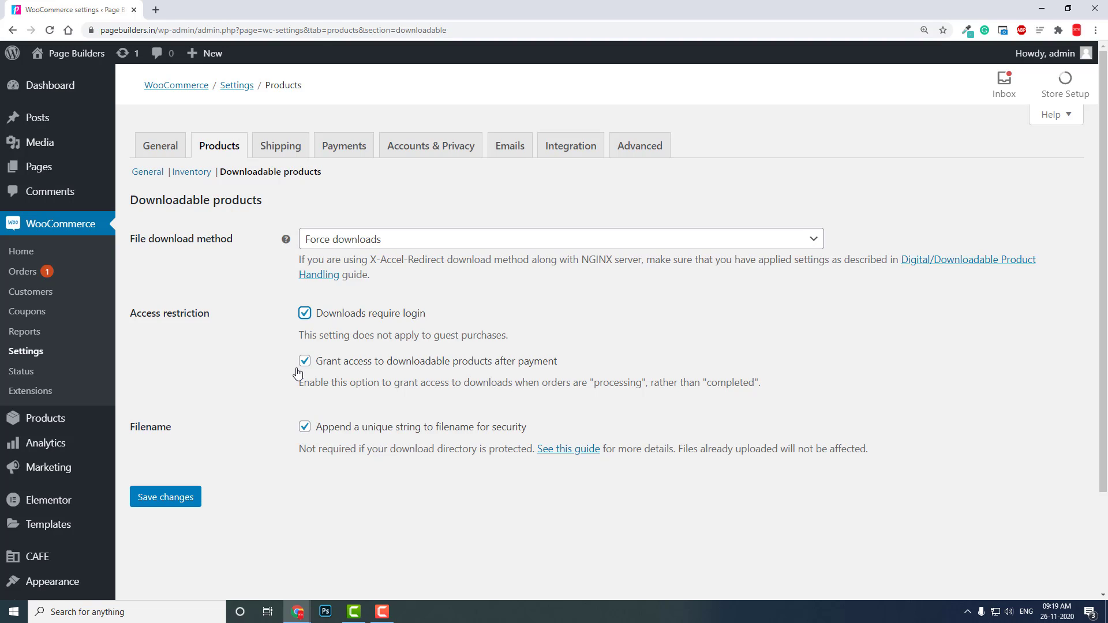
{"action": "mouse_move", "coordinate": [305, 372]}
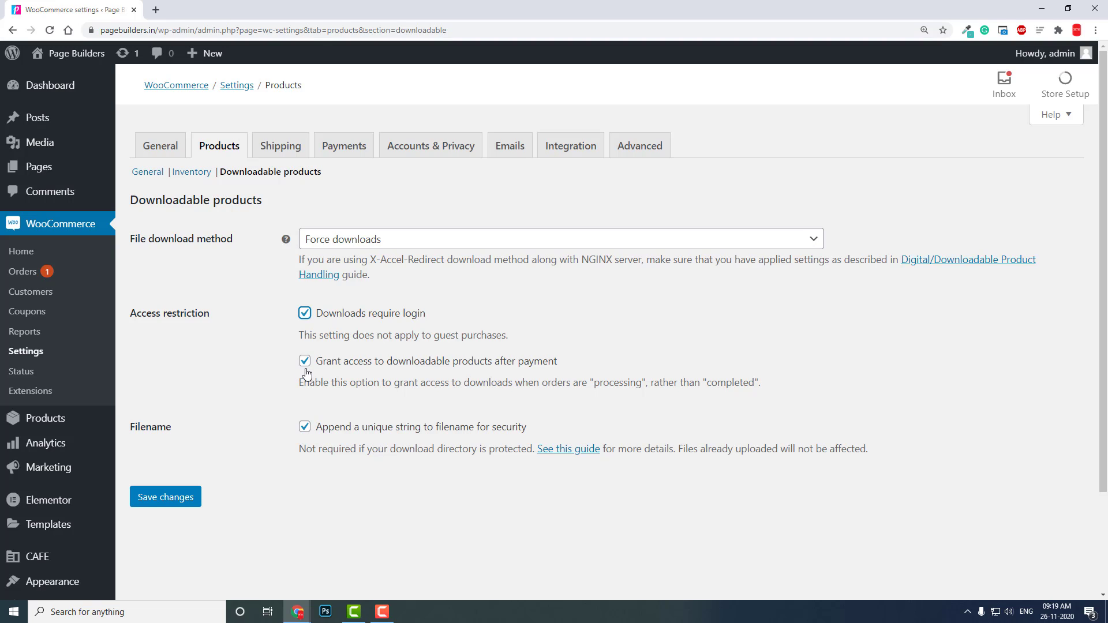
{"action": "scroll", "scroll_direction": "down", "scroll_amount": 3}
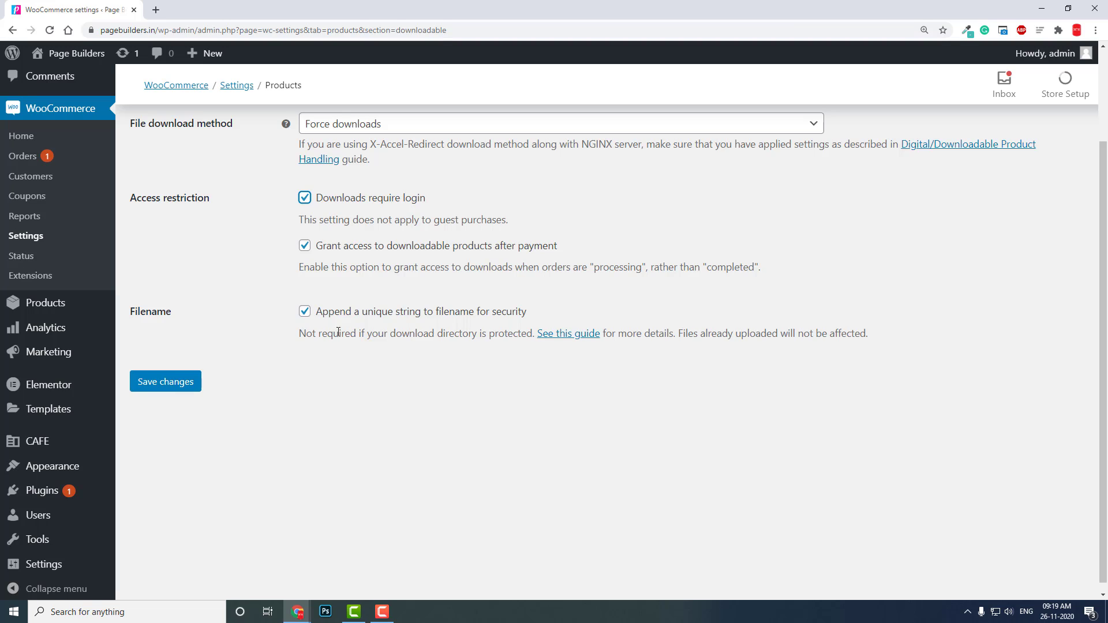
{"action": "mouse_move", "coordinate": [442, 327]}
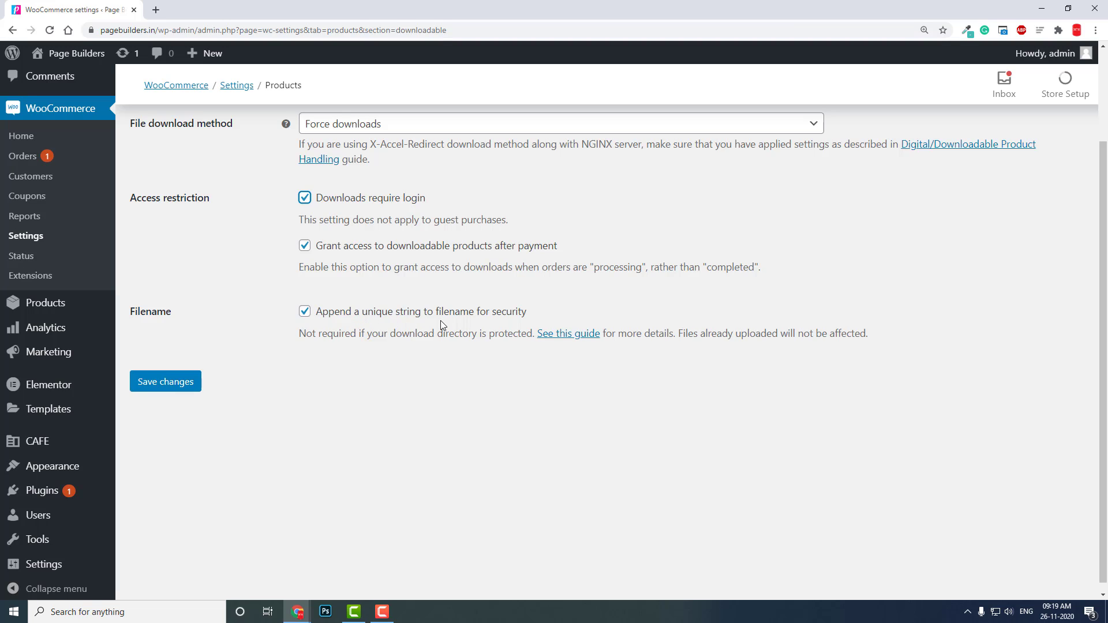
{"action": "mouse_move", "coordinate": [510, 327]}
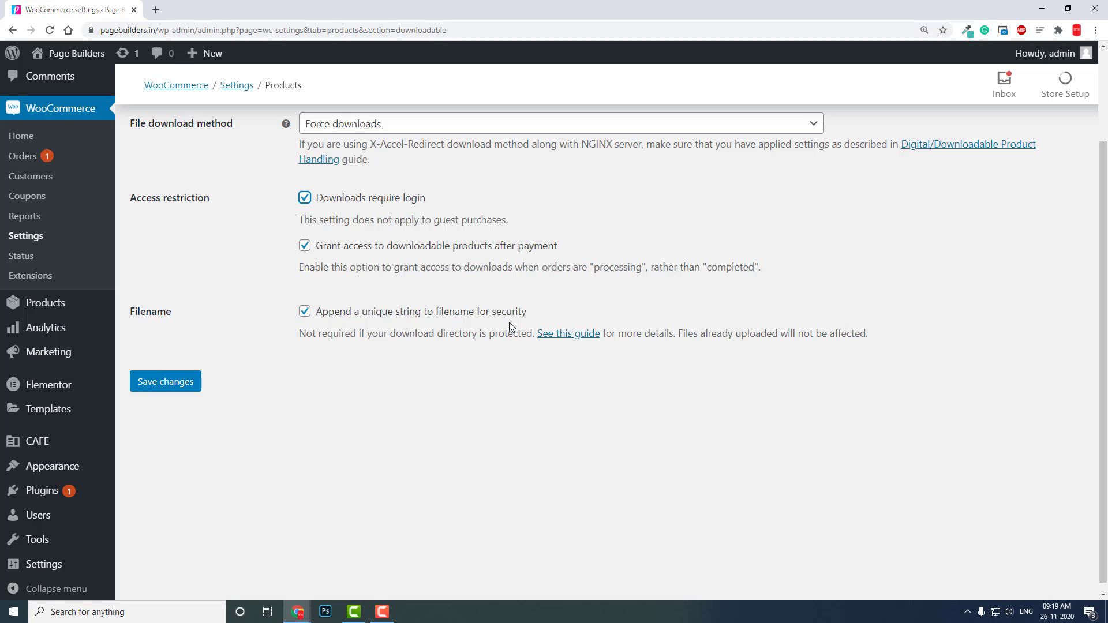